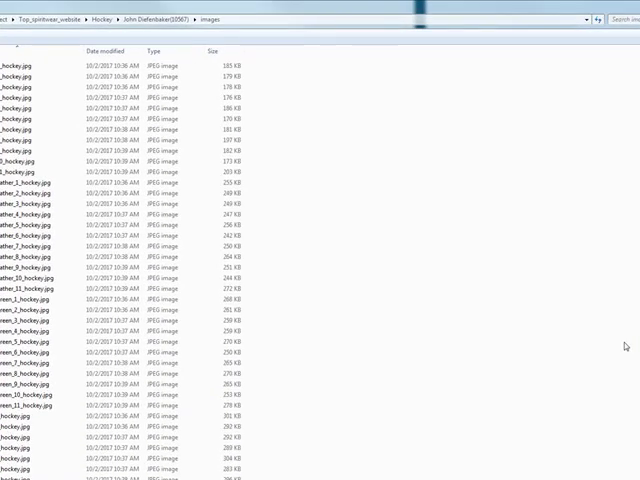
mouse_move(456, 286)
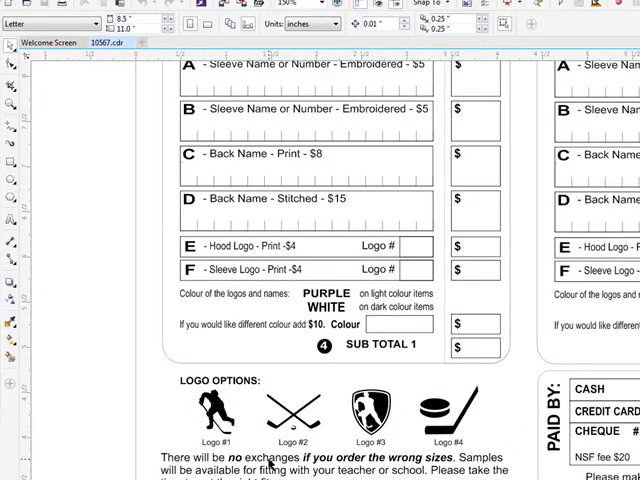
- Select the Logo Options group and export it as a JPEG 1080 px wide
click(270, 410)
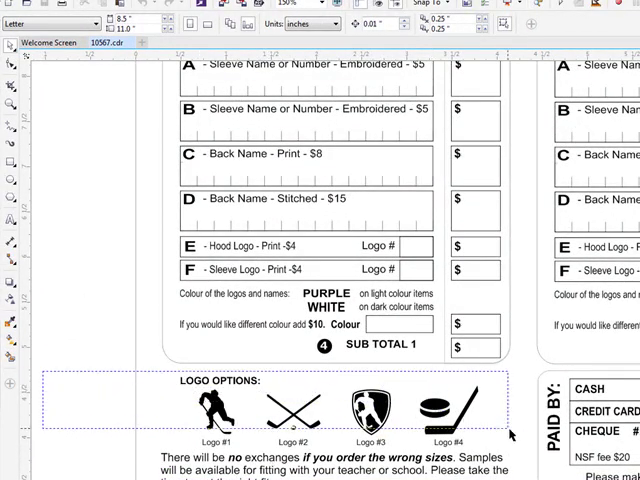
mouse_move(516, 452)
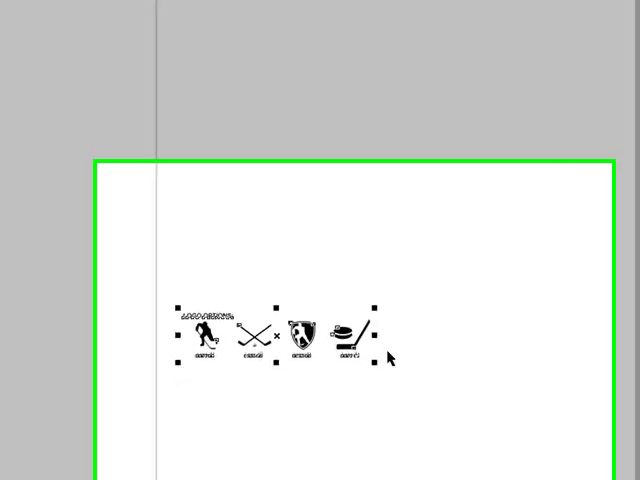
click(12, 14)
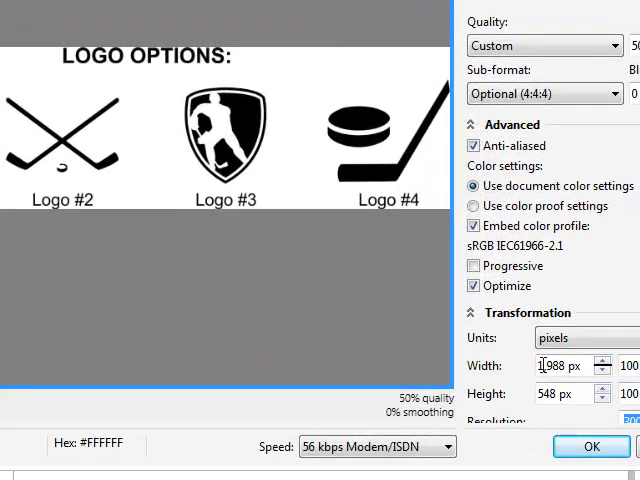
text(1080)
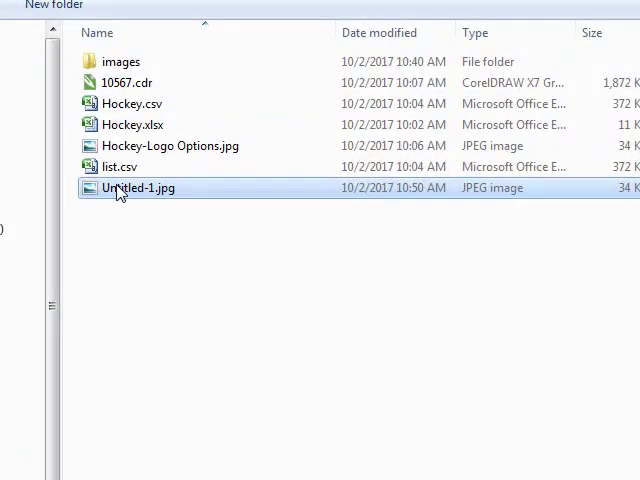
mouse_move(184, 196)
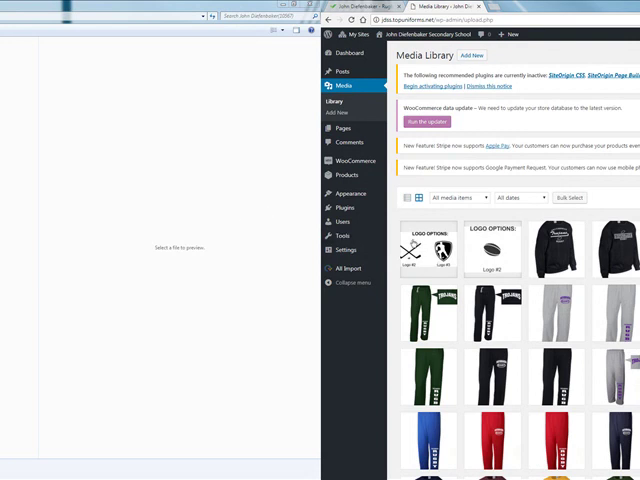
- Select the newly uploaded Logo Options image in the Media Library
click(428, 252)
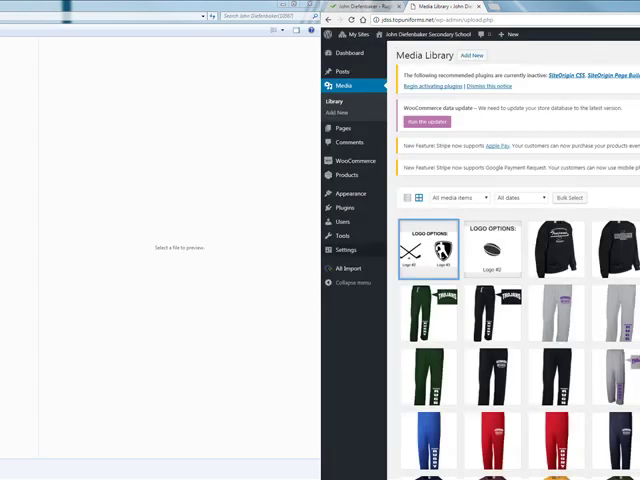
- Start uploading the folder of hockey product JPGs to the Media Library
click(428, 244)
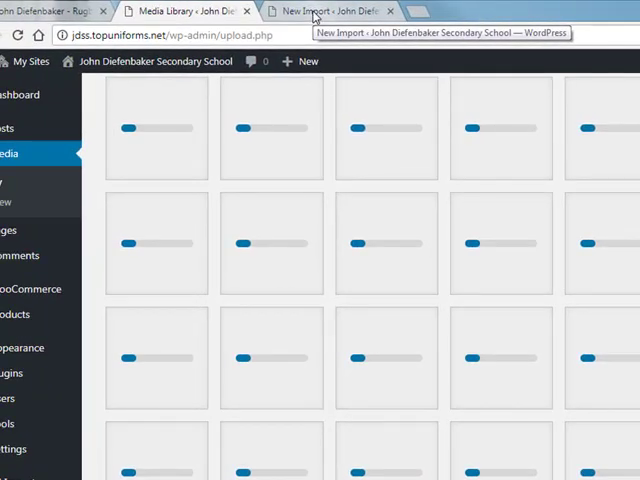
- Upload Hockey.csv from the Hockey project folder as the new import file
click(330, 12)
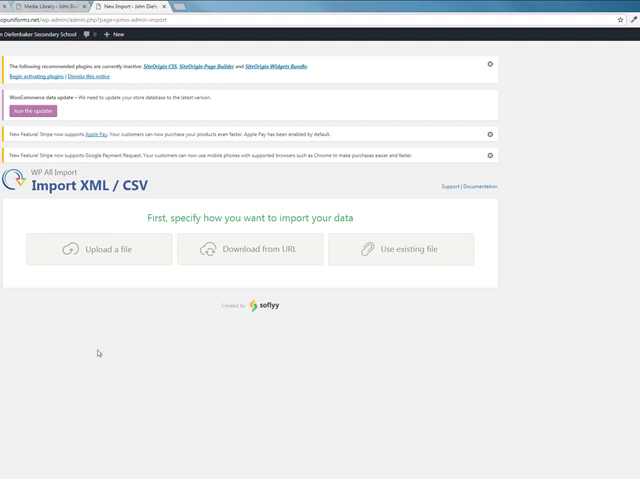
mouse_move(104, 262)
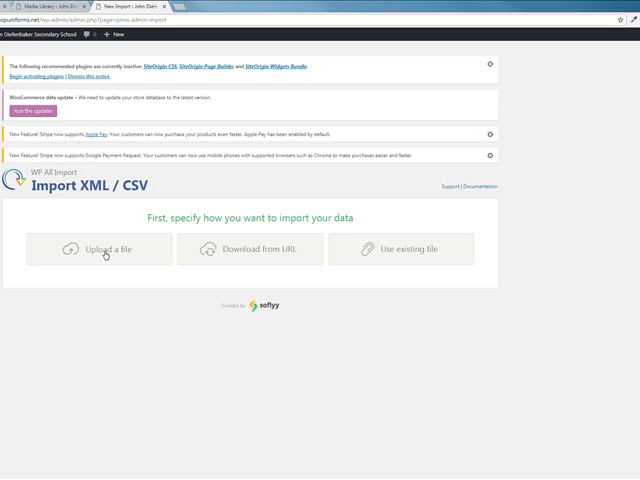
click(100, 248)
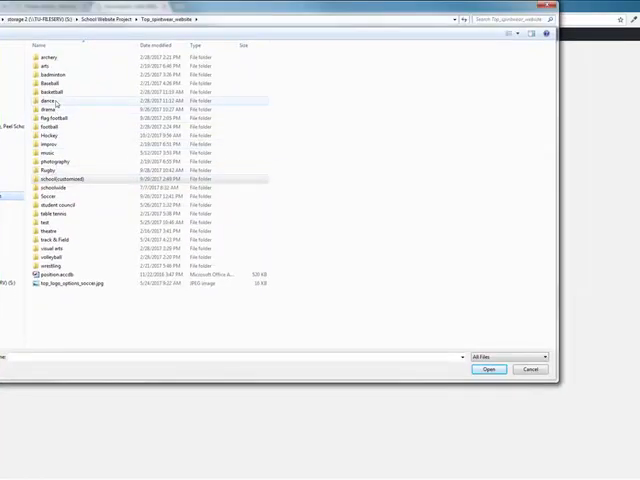
double_click(48, 136)
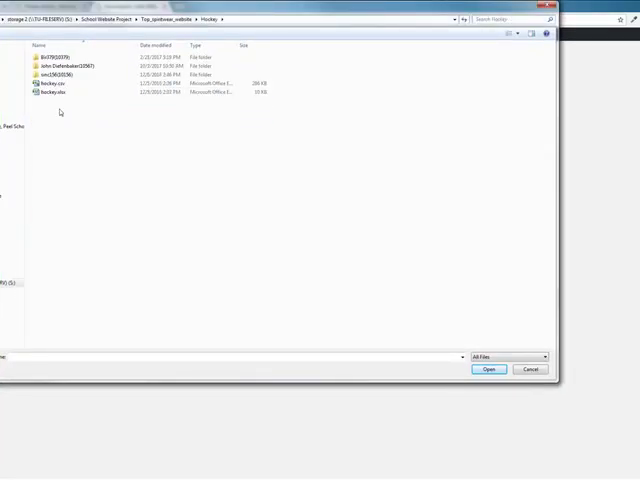
double_click(60, 60)
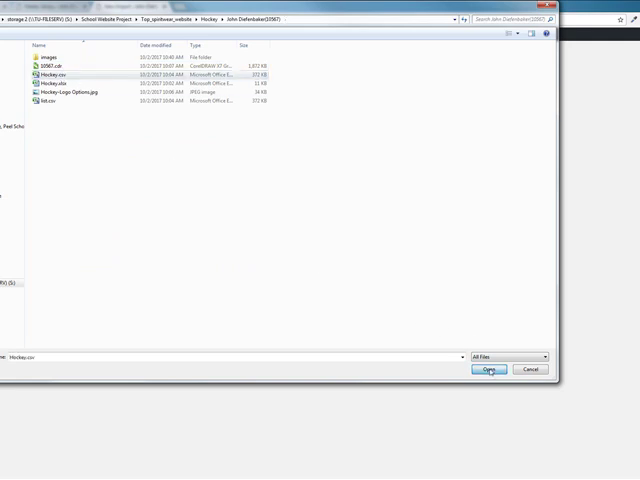
click(488, 370)
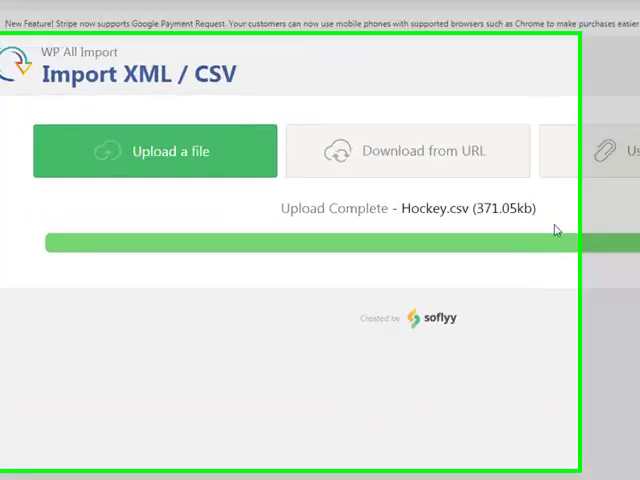
- Set the import to create new WooCommerce Products and proceed
scroll(down, 3)
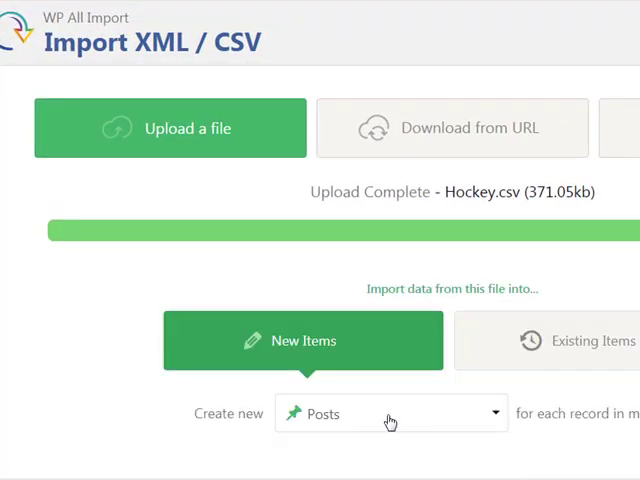
click(390, 412)
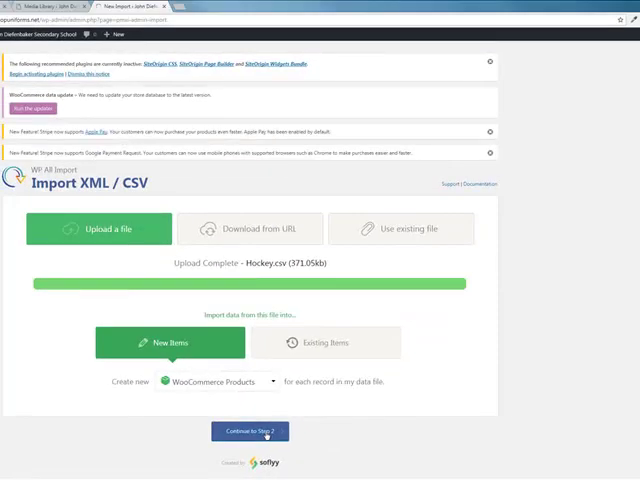
click(250, 432)
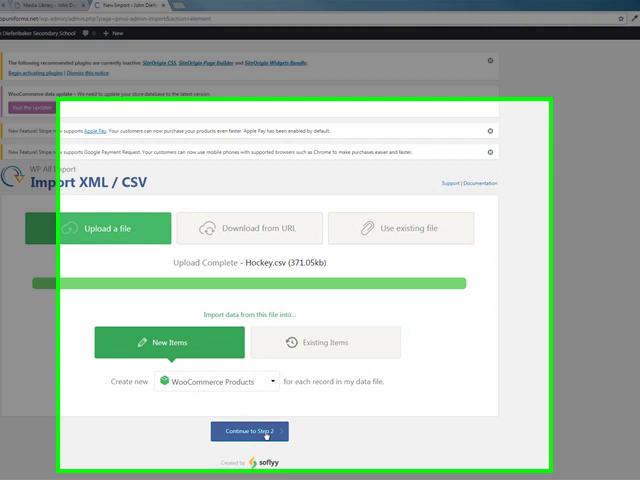
- Advance to the template step with {title[1]} as the product title
click(250, 432)
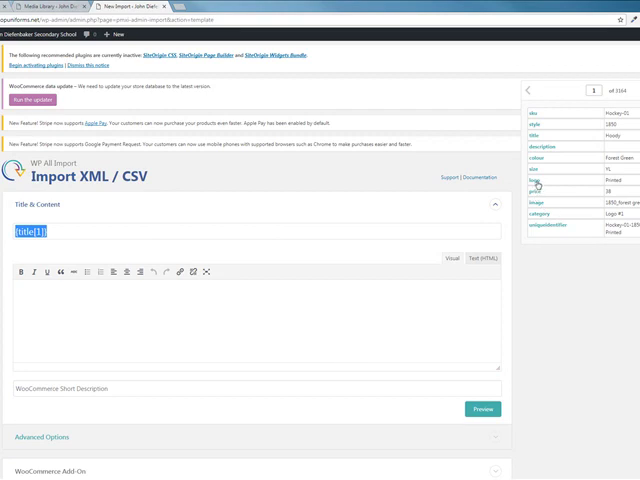
- Map SKU and price, make products Variable type with Taxable tax status
click(76, 236)
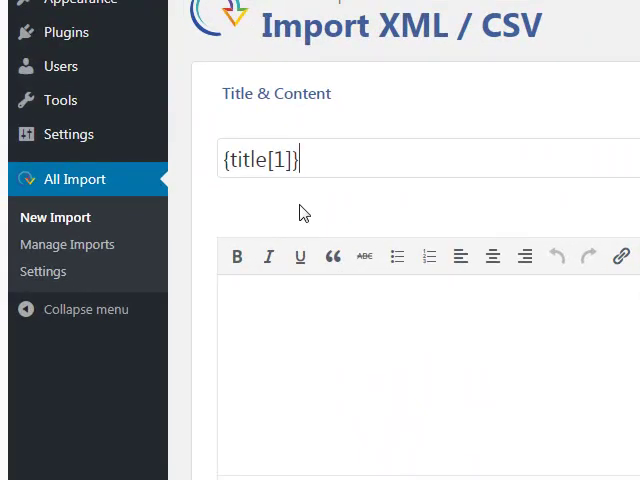
mouse_move(410, 308)
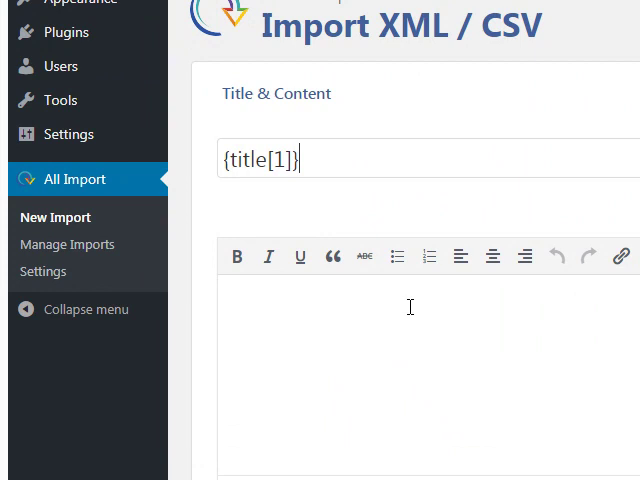
scroll(down, 3)
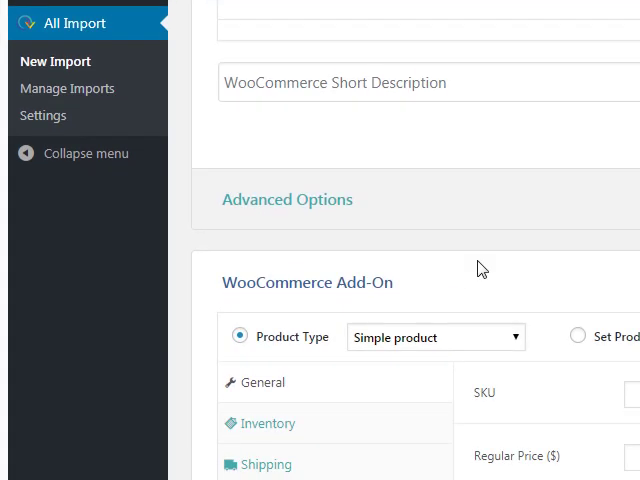
click(436, 336)
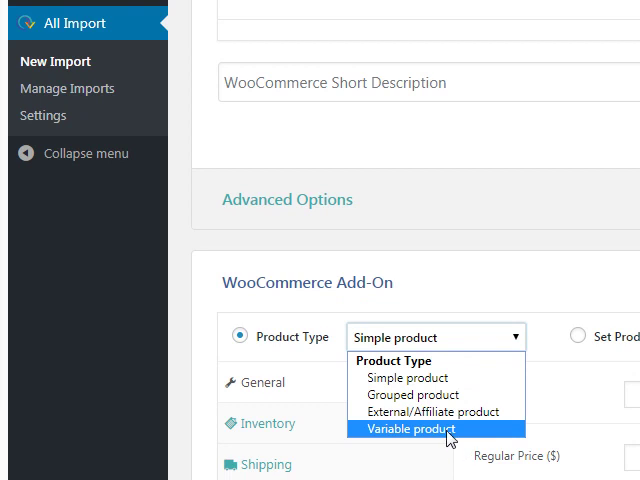
click(408, 428)
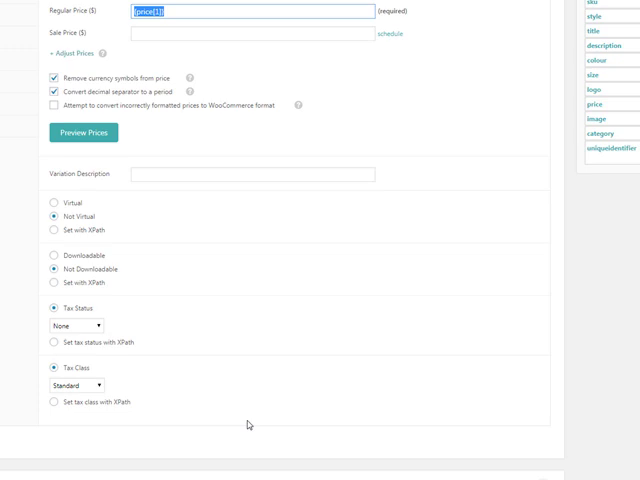
click(78, 326)
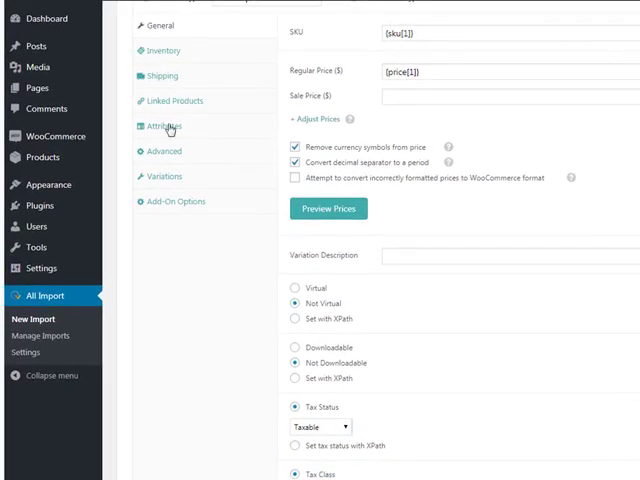
- Add a Size attribute from {size[1]} and a second Colour attribute
click(164, 126)
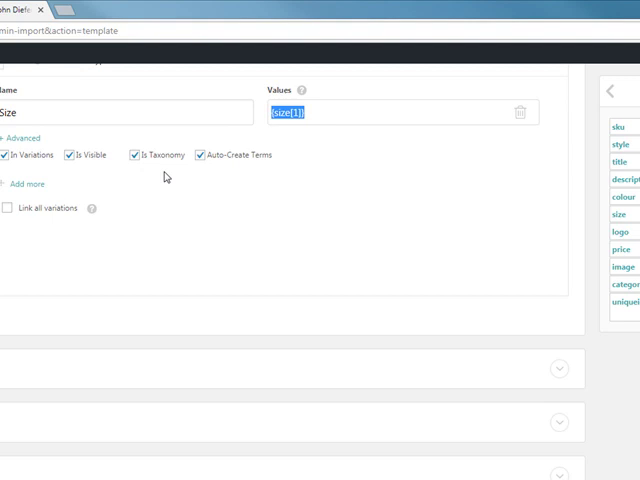
click(28, 184)
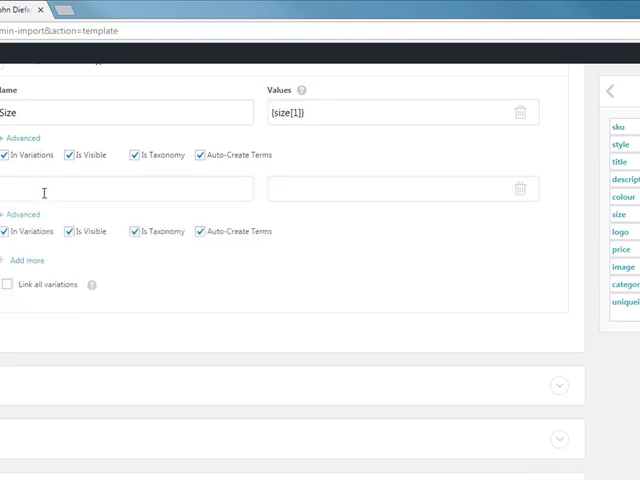
text(Colou)
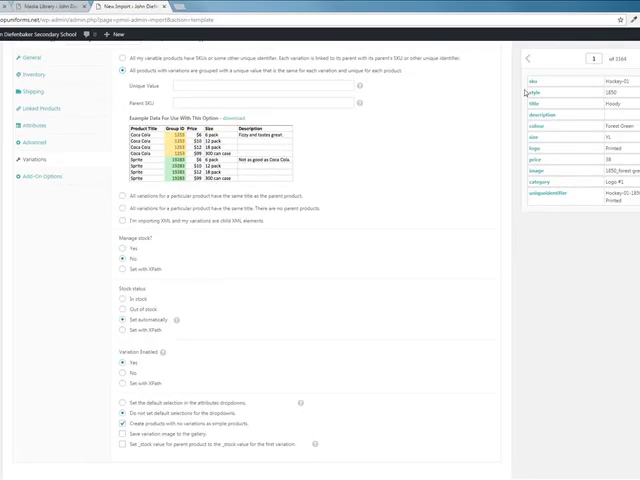
- Take product images from the Media Library named by {image[1]}
click(230, 88)
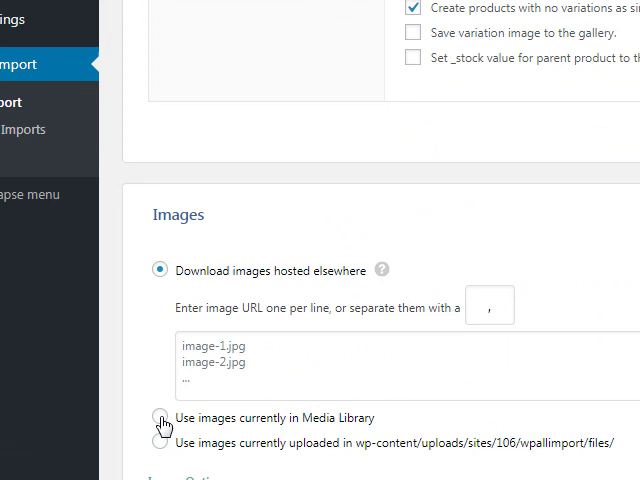
click(160, 416)
text({image[1]} , Hockey-Logo Options.jpg)
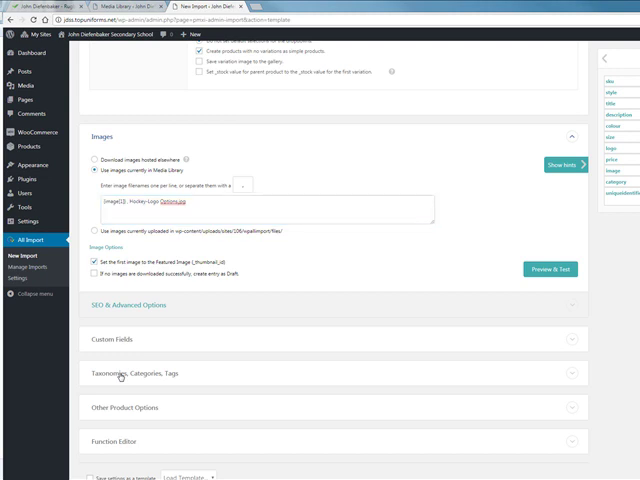
- Enable hierarchical product categories as Hockey > {category[1]}
click(140, 372)
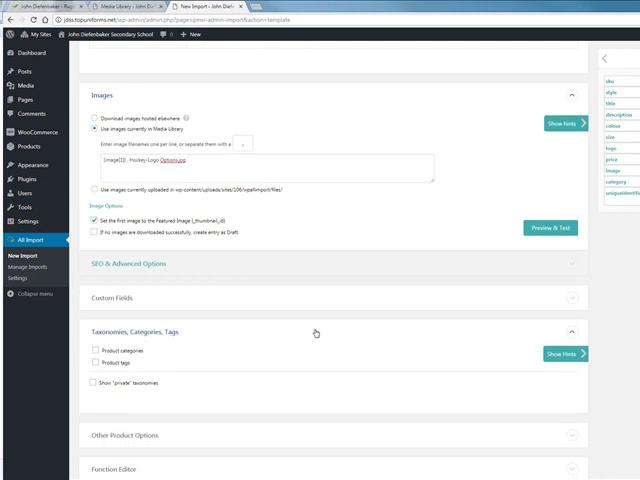
mouse_move(316, 332)
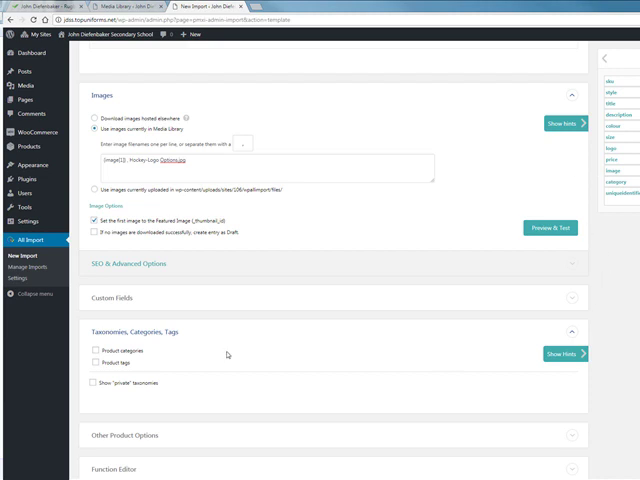
scroll(down, 3)
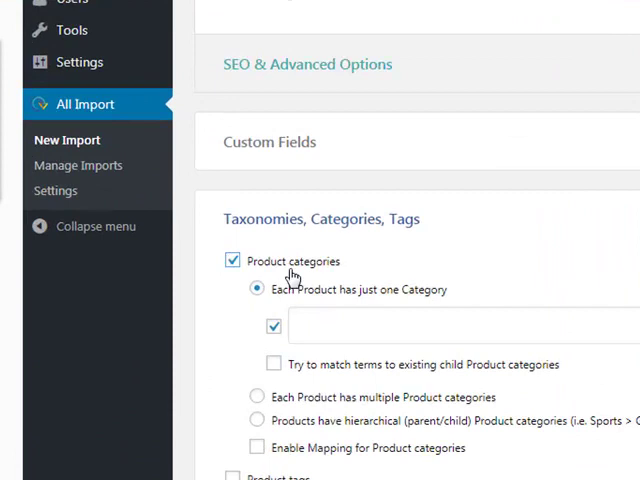
click(256, 406)
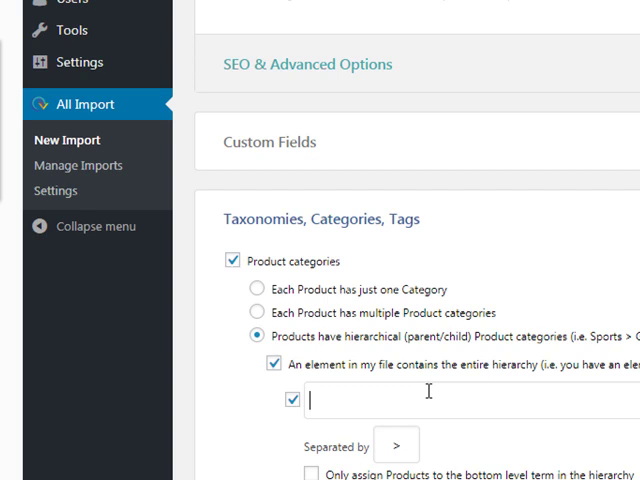
text(Hockey)
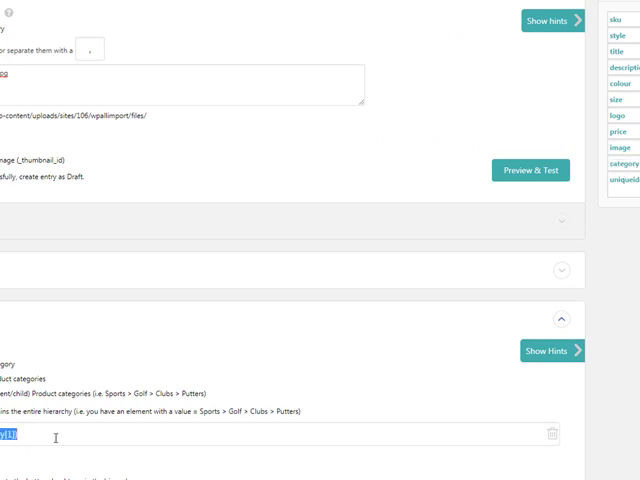
scroll(down, 3)
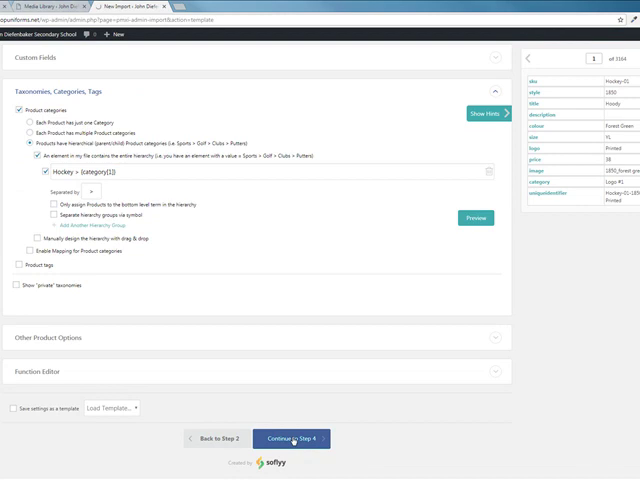
- Continue from the template to the import settings step with record-matching options
click(292, 438)
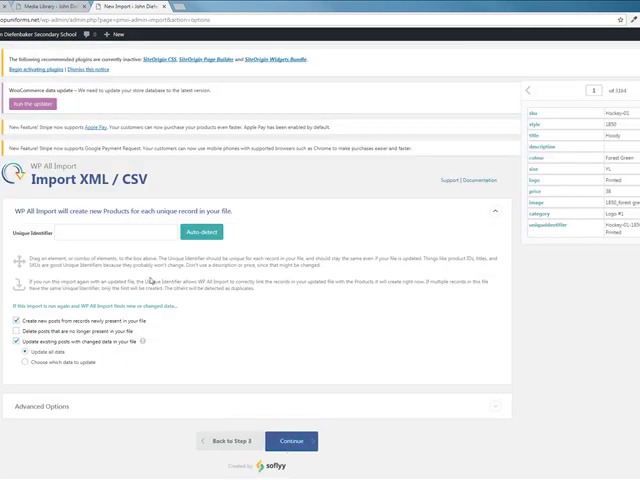
mouse_move(148, 280)
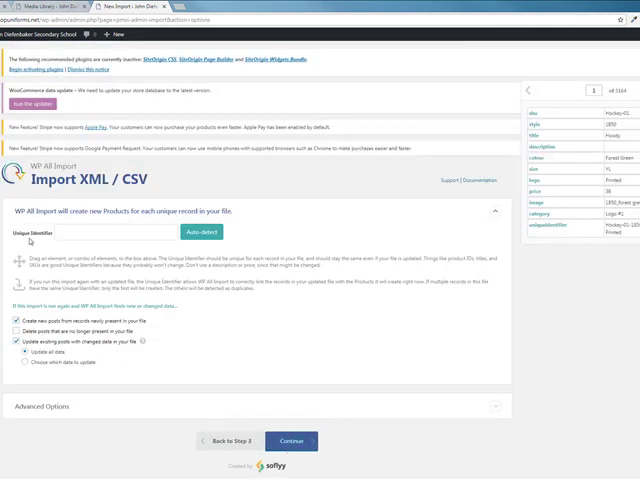
mouse_move(576, 236)
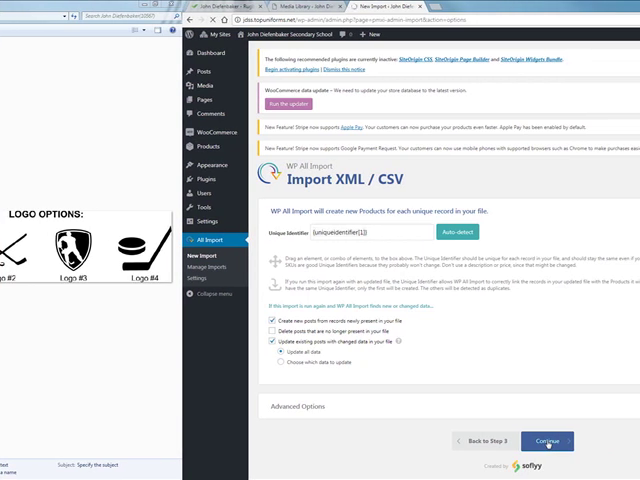
- Continue to the import summary so Hockey.csv is reported set up and ready to run
click(548, 440)
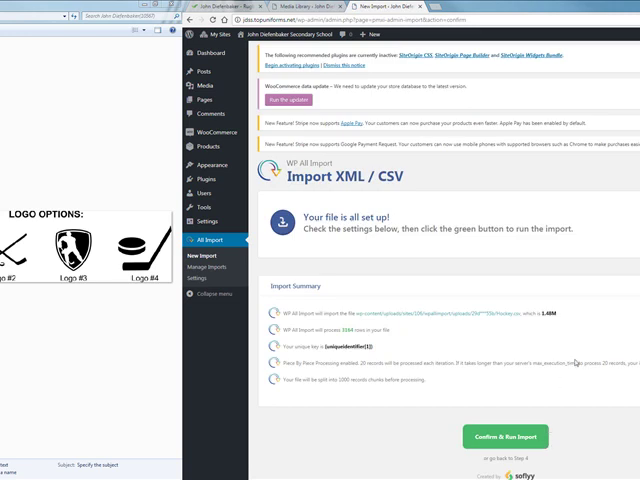
mouse_move(560, 410)
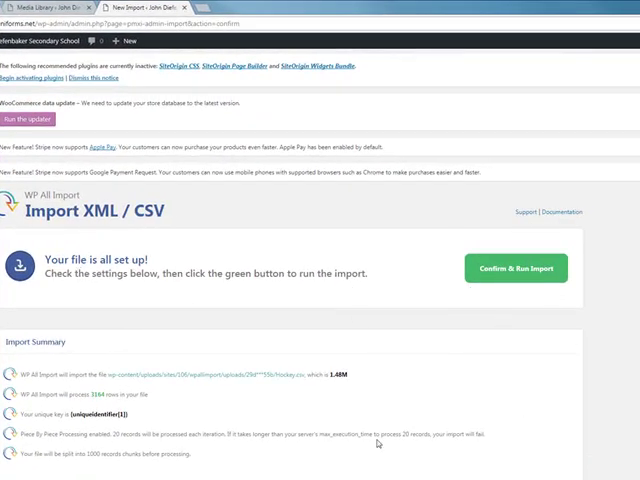
mouse_move(570, 464)
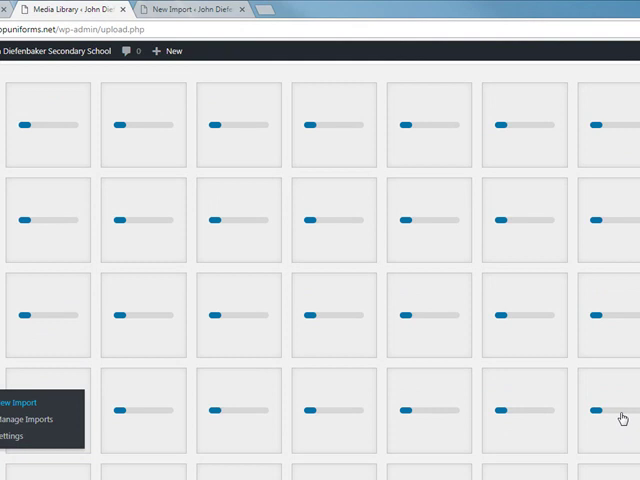
- Scroll down through the Media Library before returning to the import summary
scroll(down, 3)
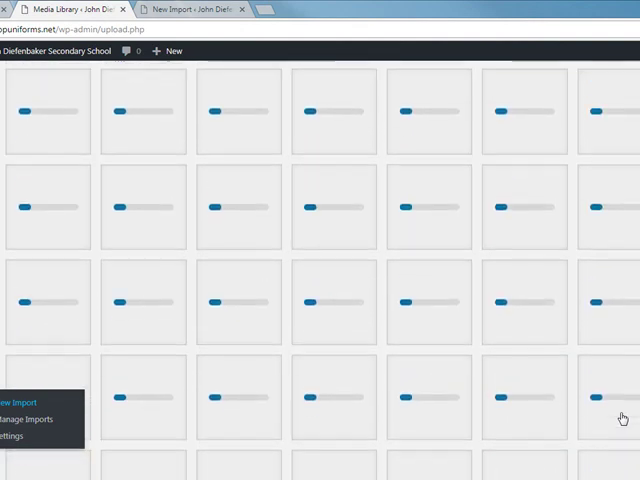
scroll(down, 3)
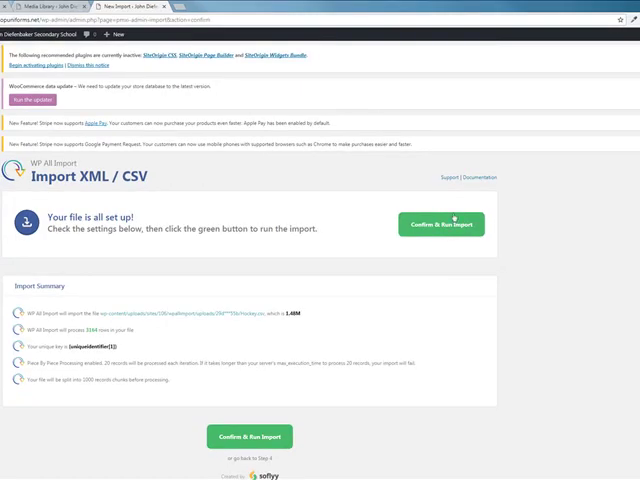
mouse_move(456, 234)
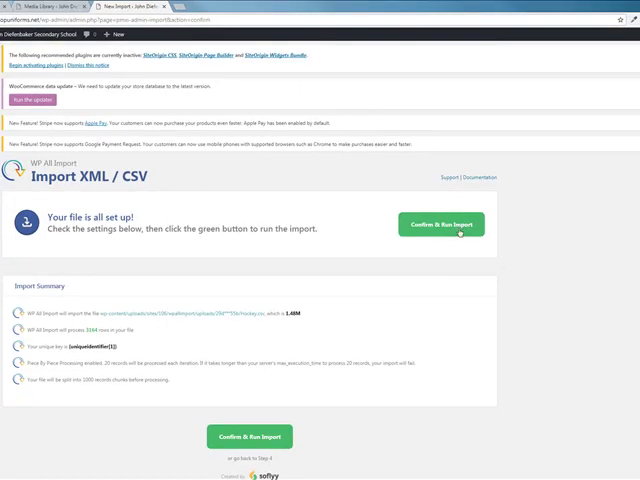